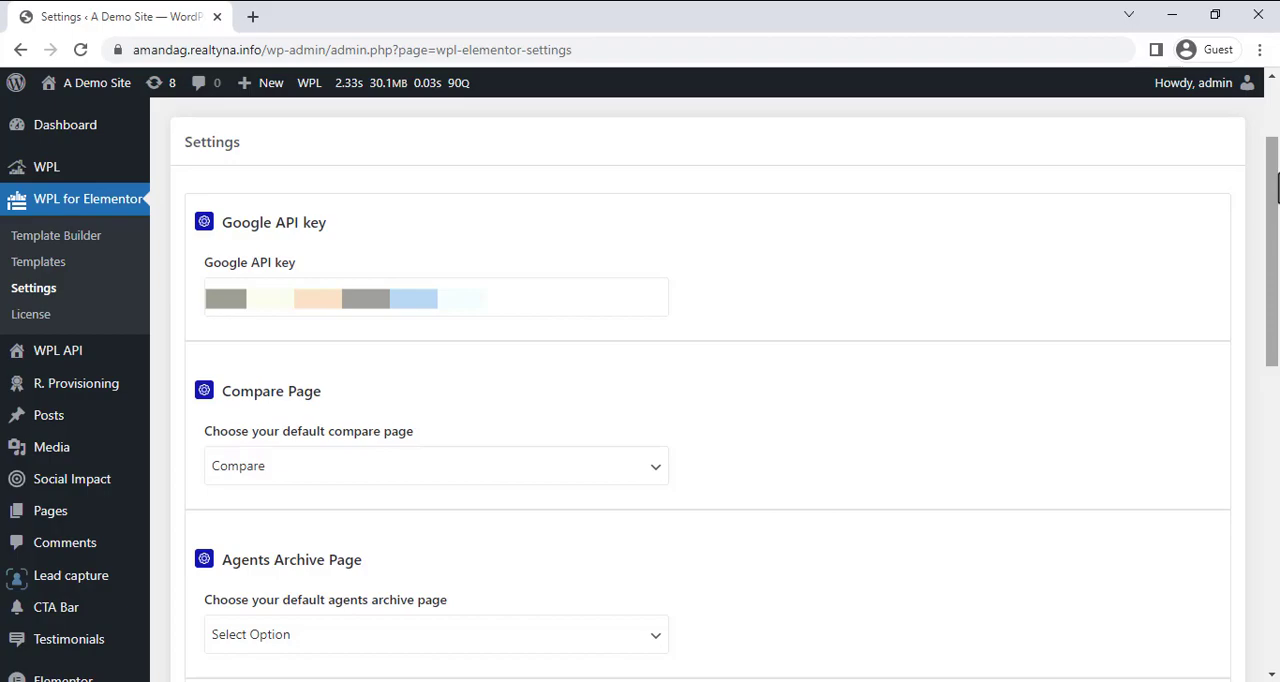
pyautogui.scroll(-3)
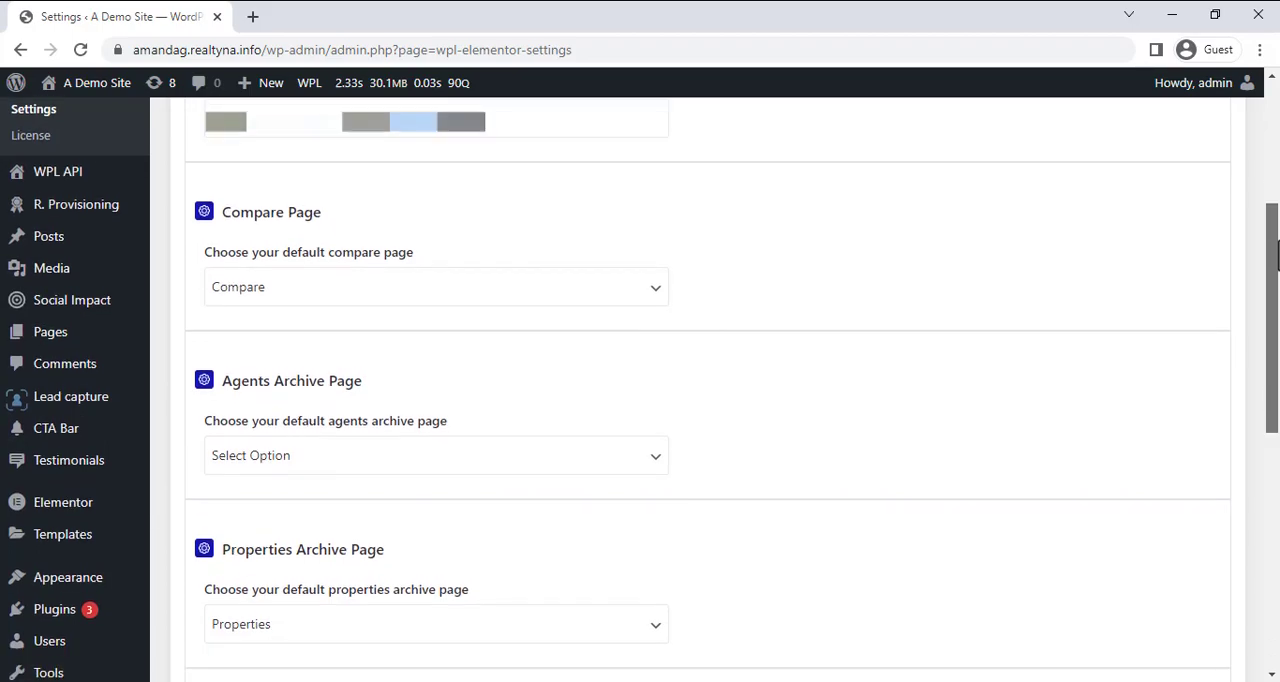
pyautogui.scroll(-3)
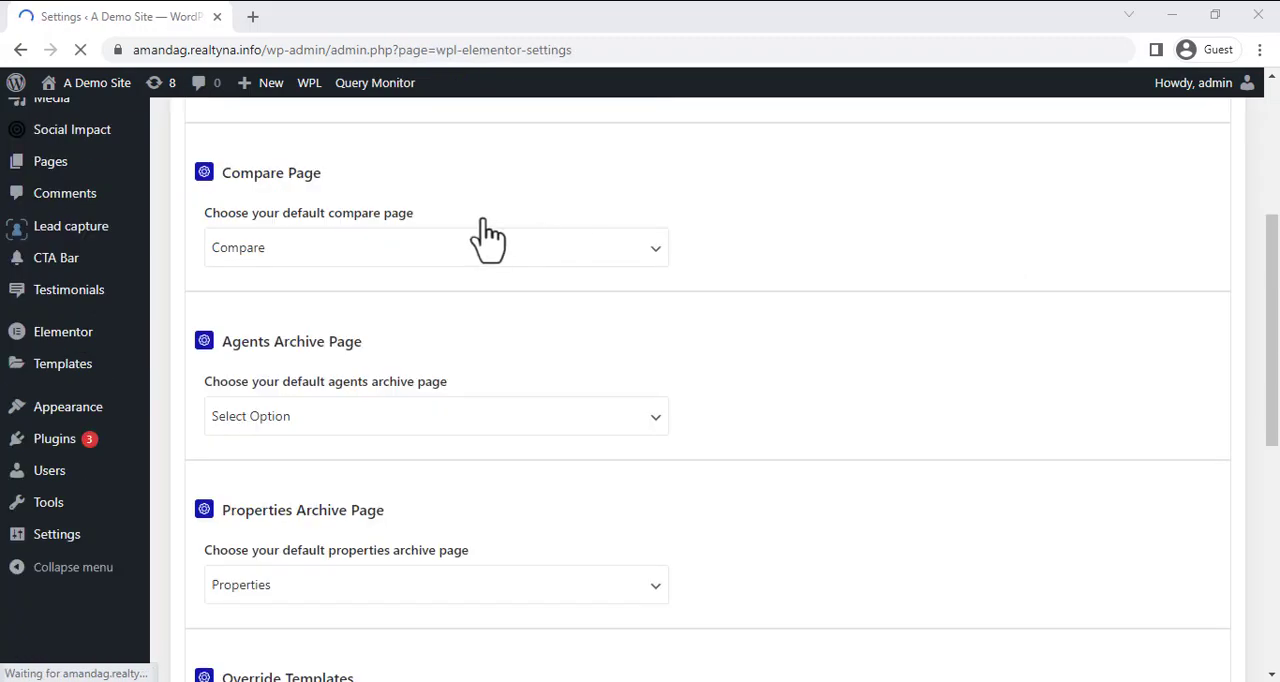
pyautogui.click(435, 247)
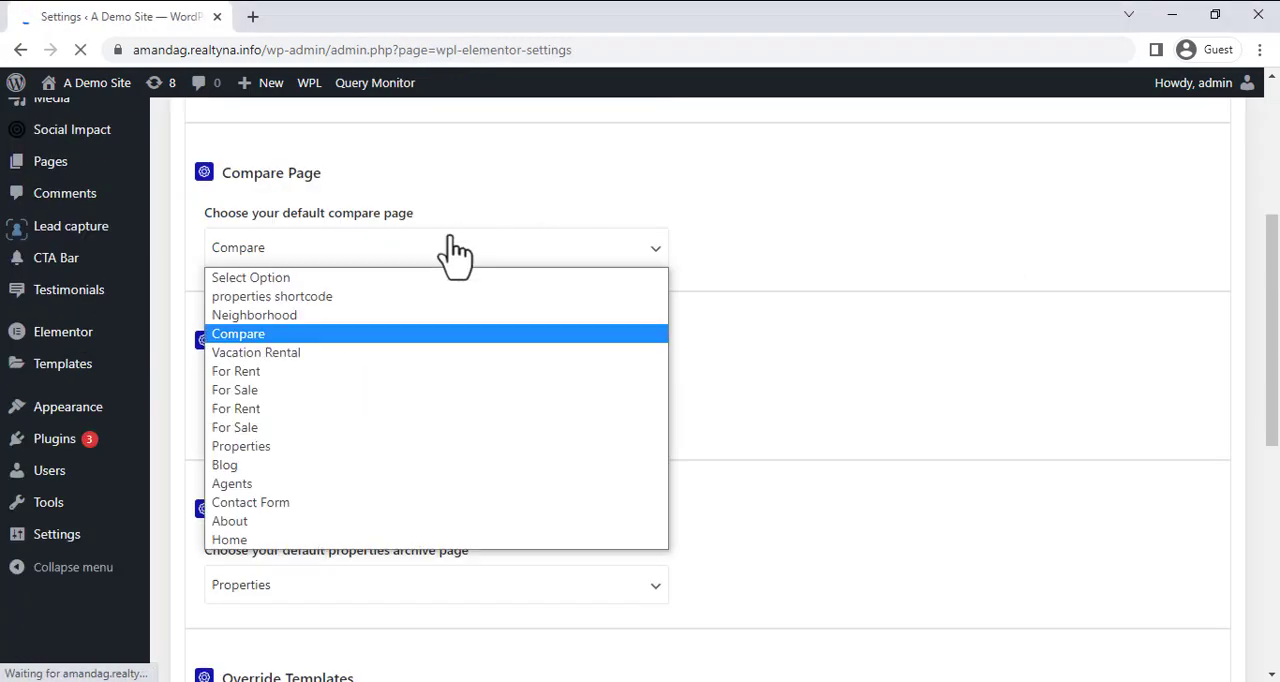
pyautogui.moveTo(415, 315)
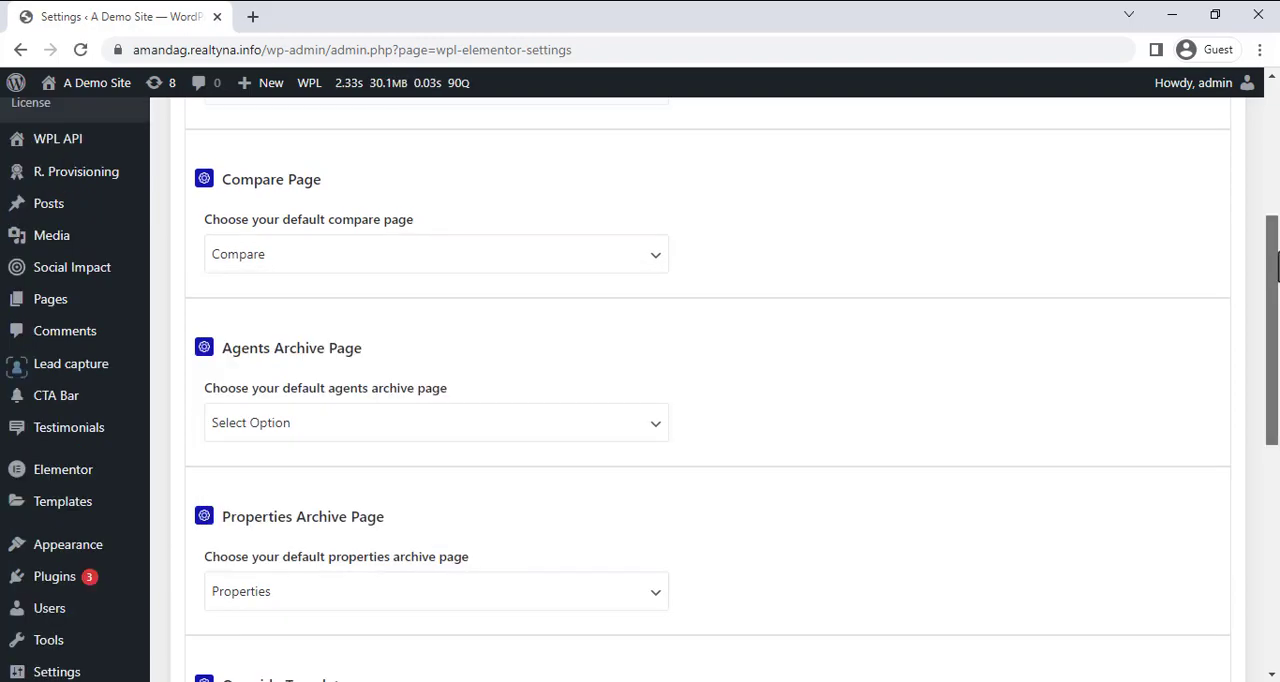
pyautogui.scroll(-3)
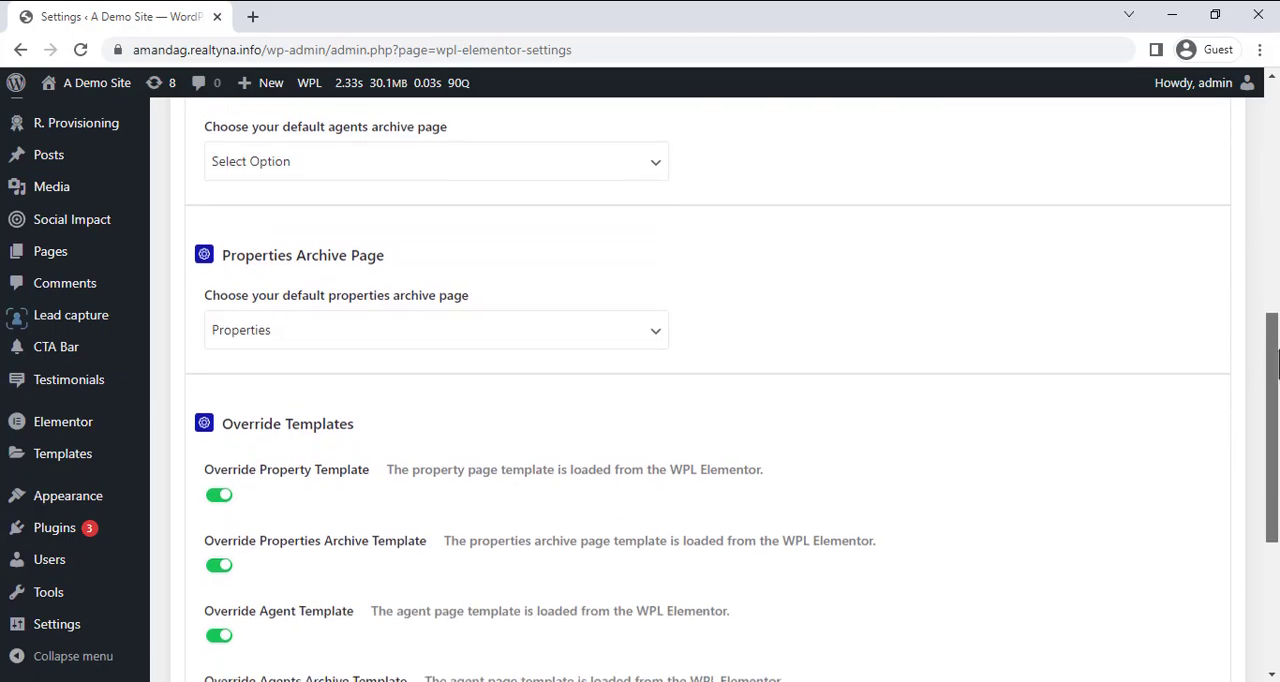
pyautogui.scroll(-3)
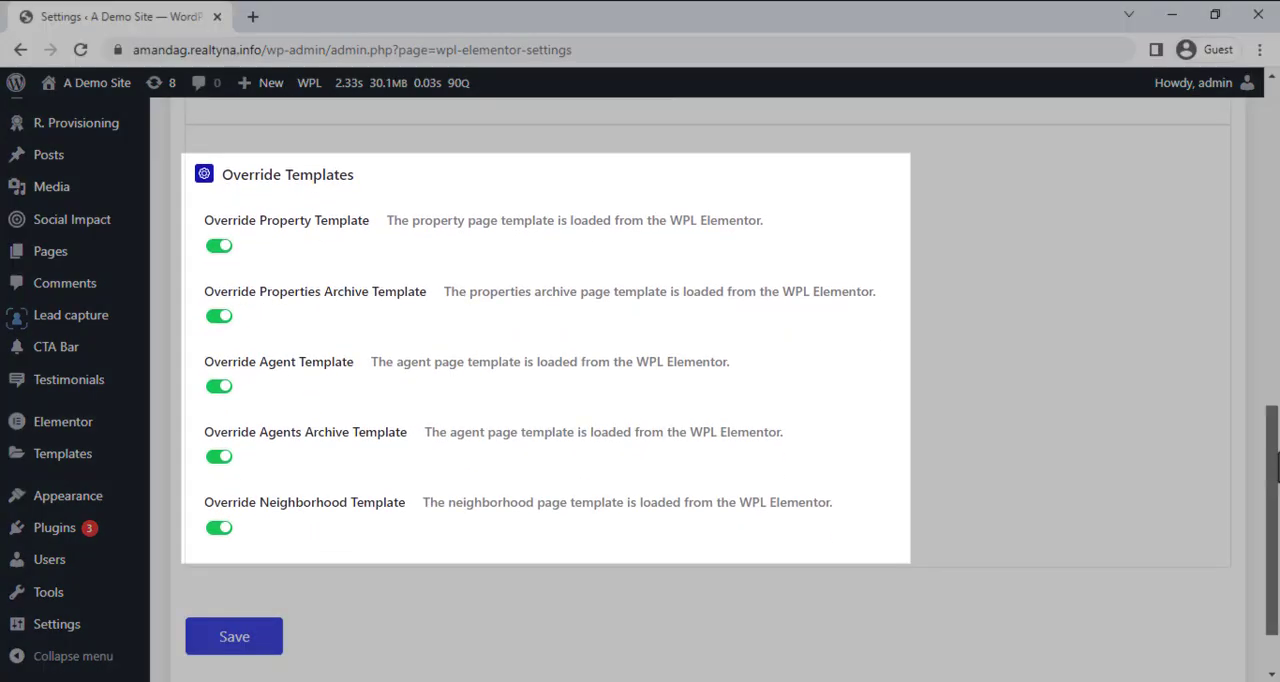